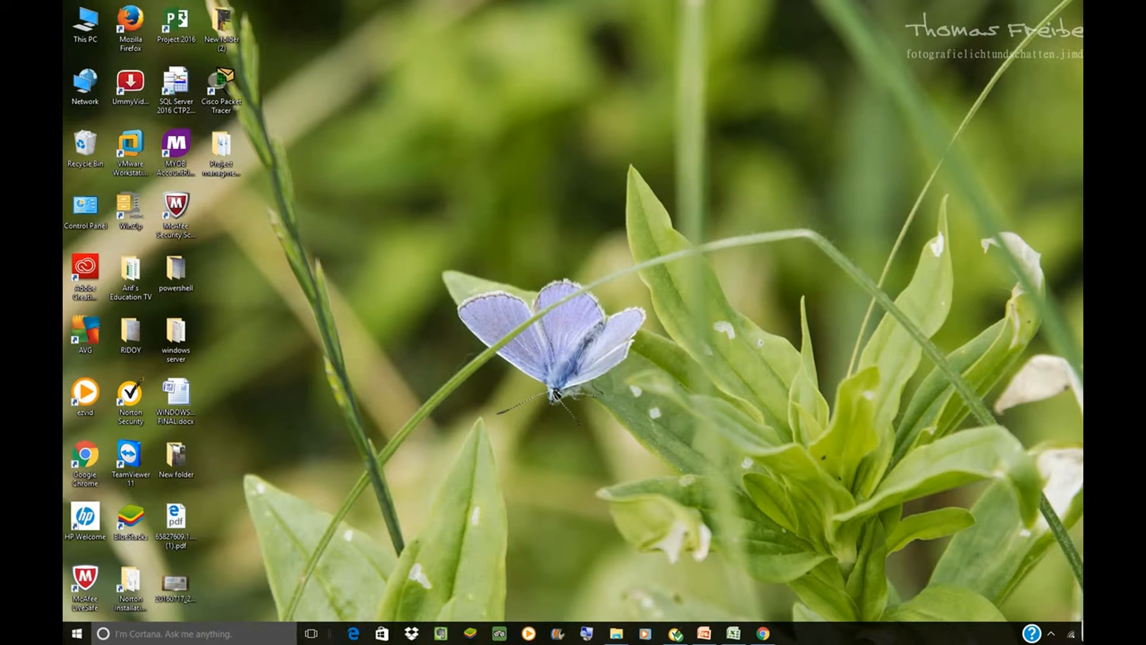
mouse_move(351, 349)
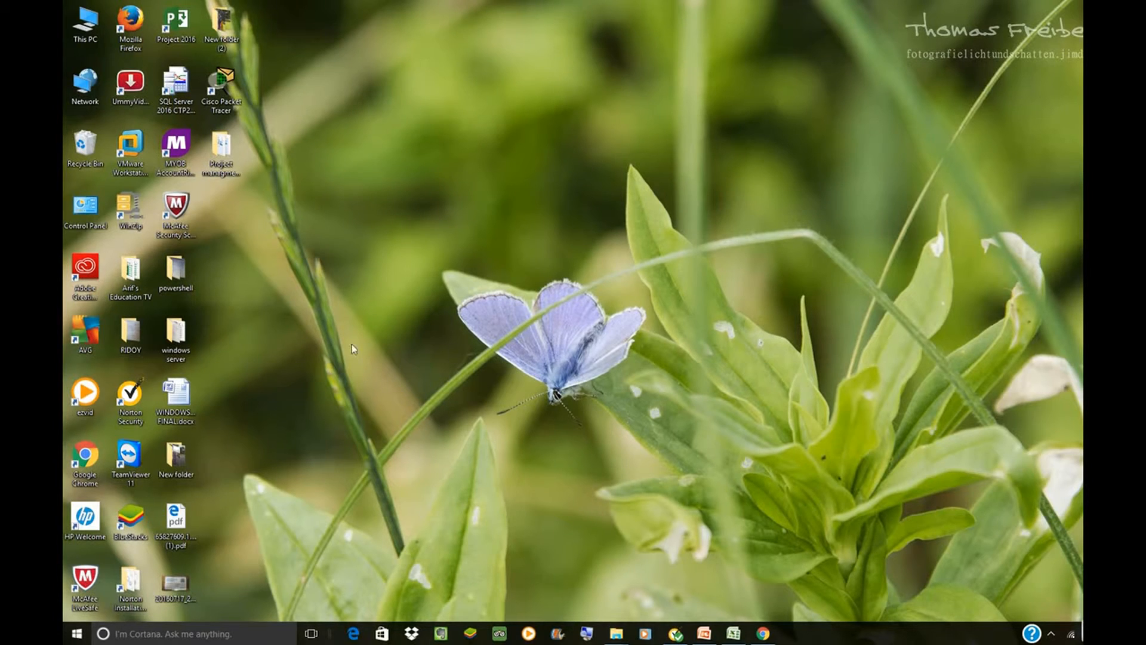
mouse_move(378, 425)
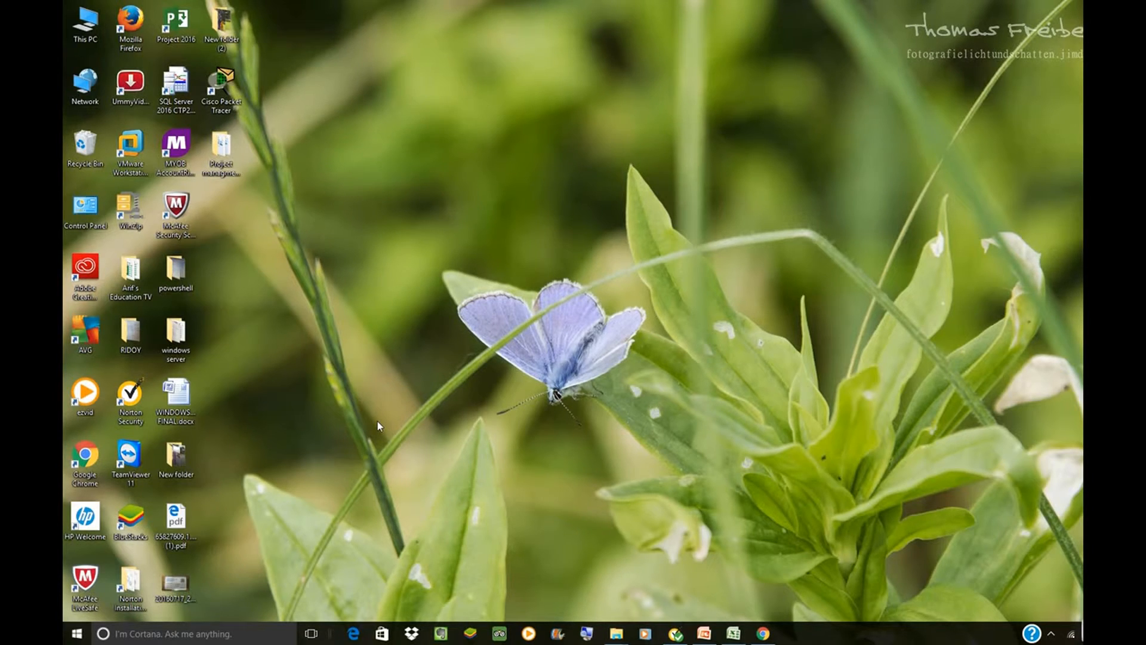
mouse_move(387, 391)
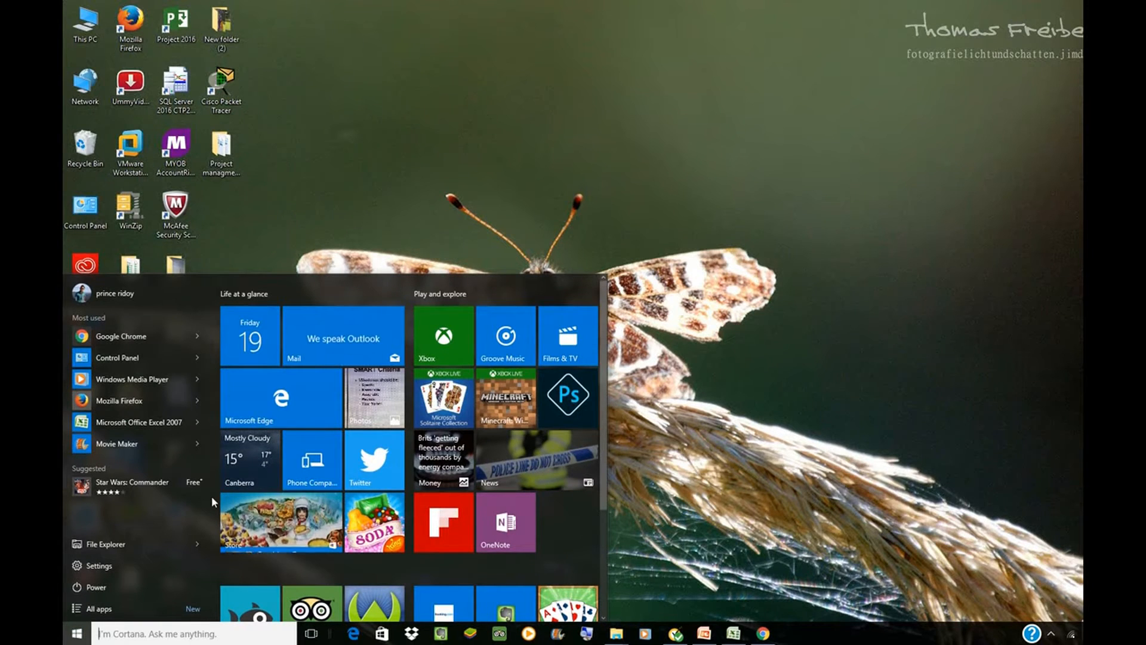
Step: Search 'word' in Start and launch Microsoft Office Word 2007 into a blank document
type("word")
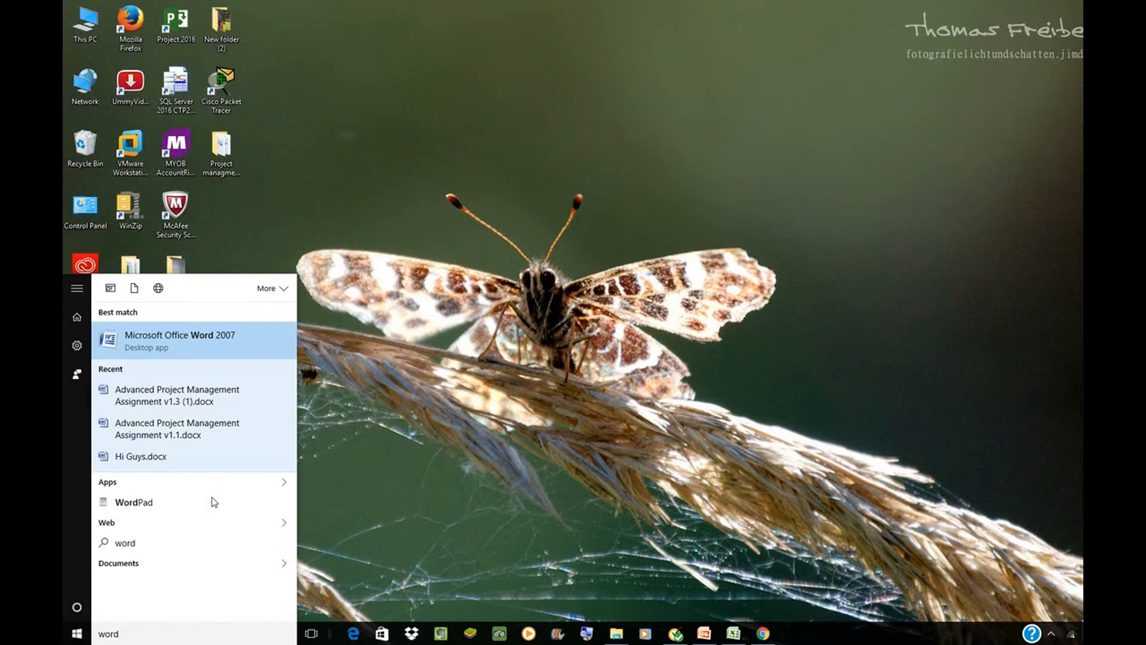
mouse_move(151, 346)
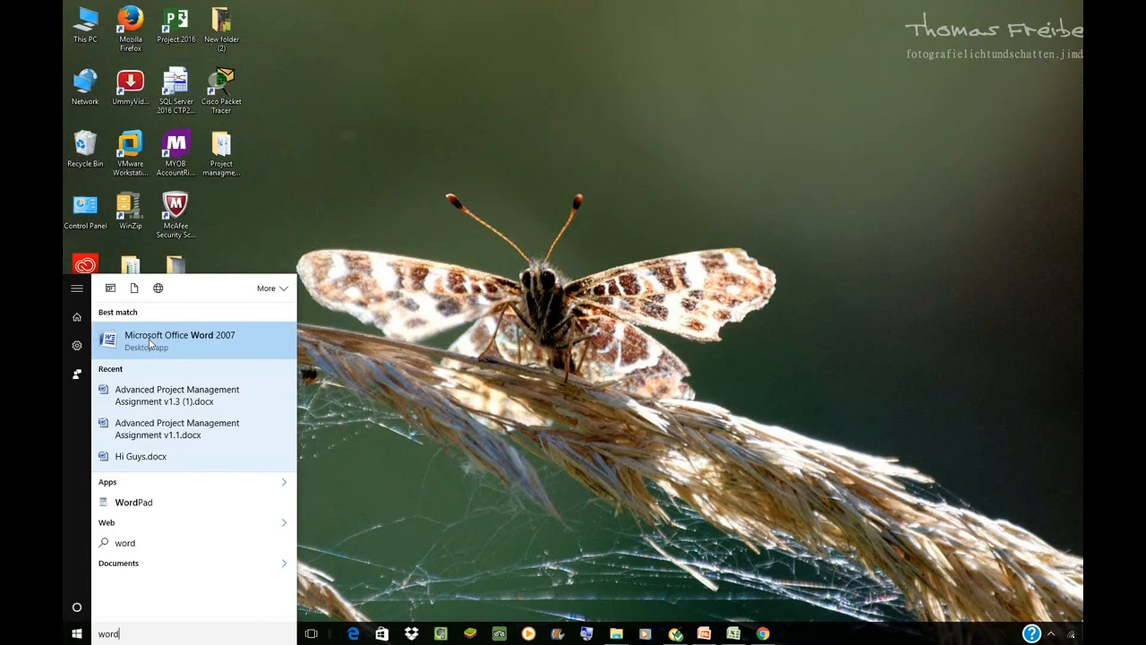
left_click(178, 340)
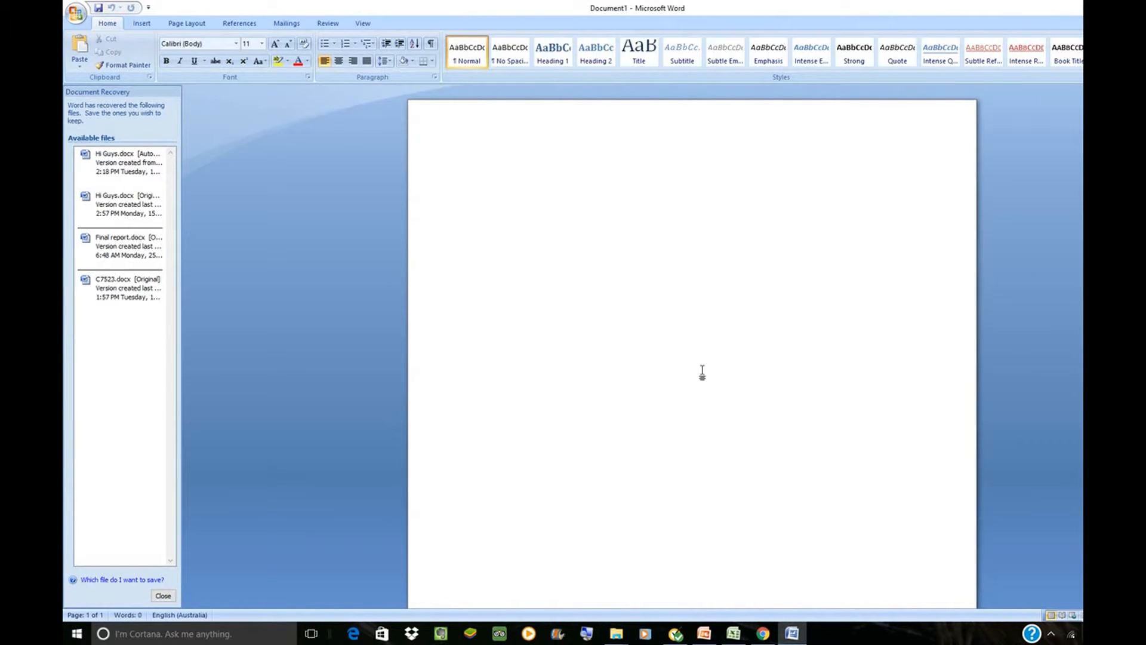
left_click(476, 176)
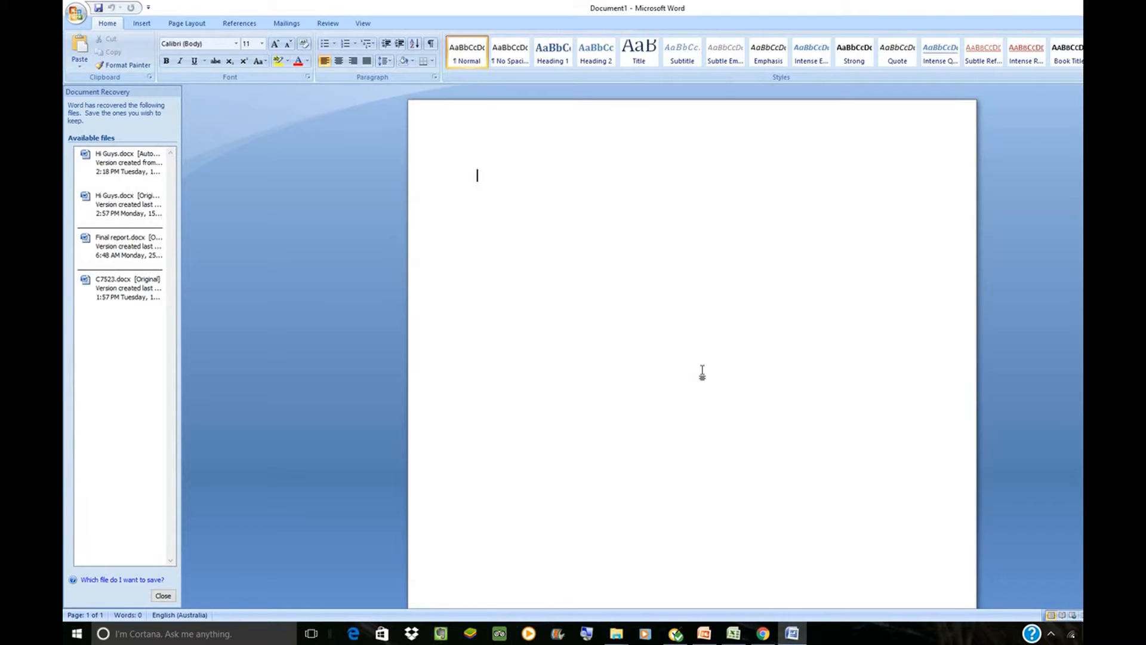
left_click(163, 595)
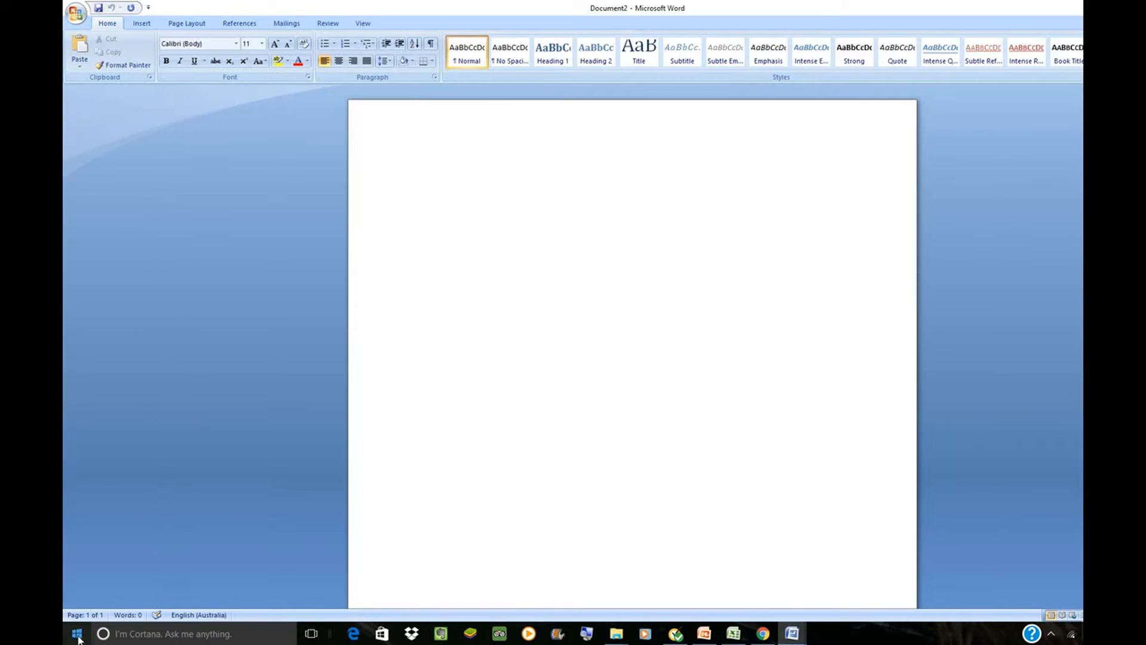
Step: Search 'pow' in Start and launch Microsoft Office PowerPoint 2007
left_click(77, 634)
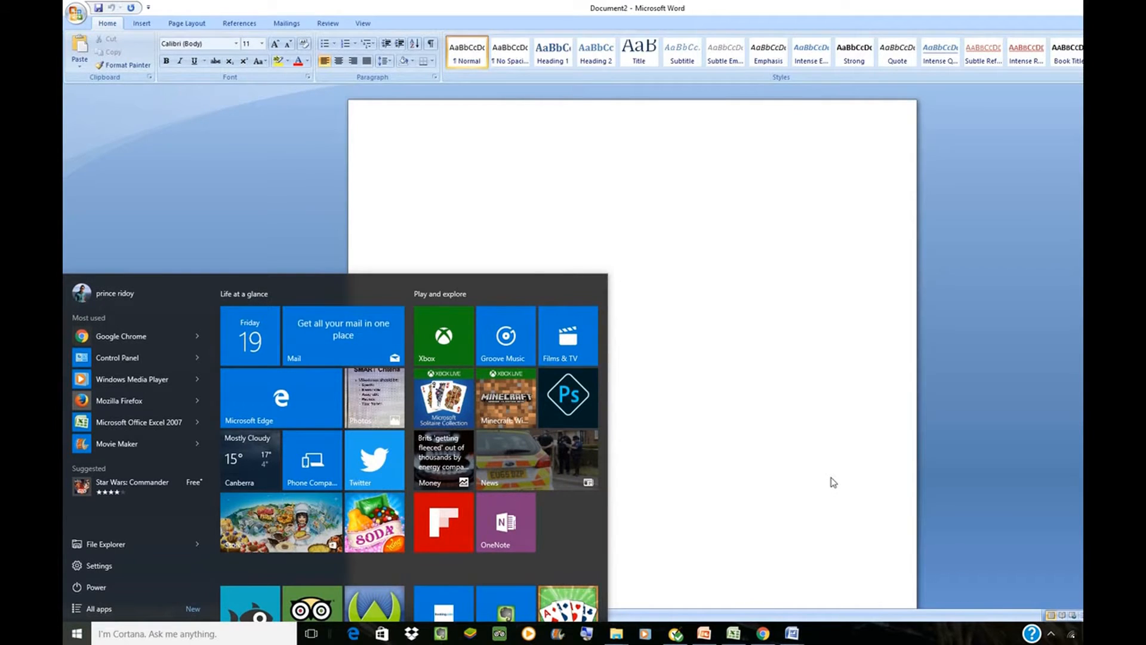
type("pow")
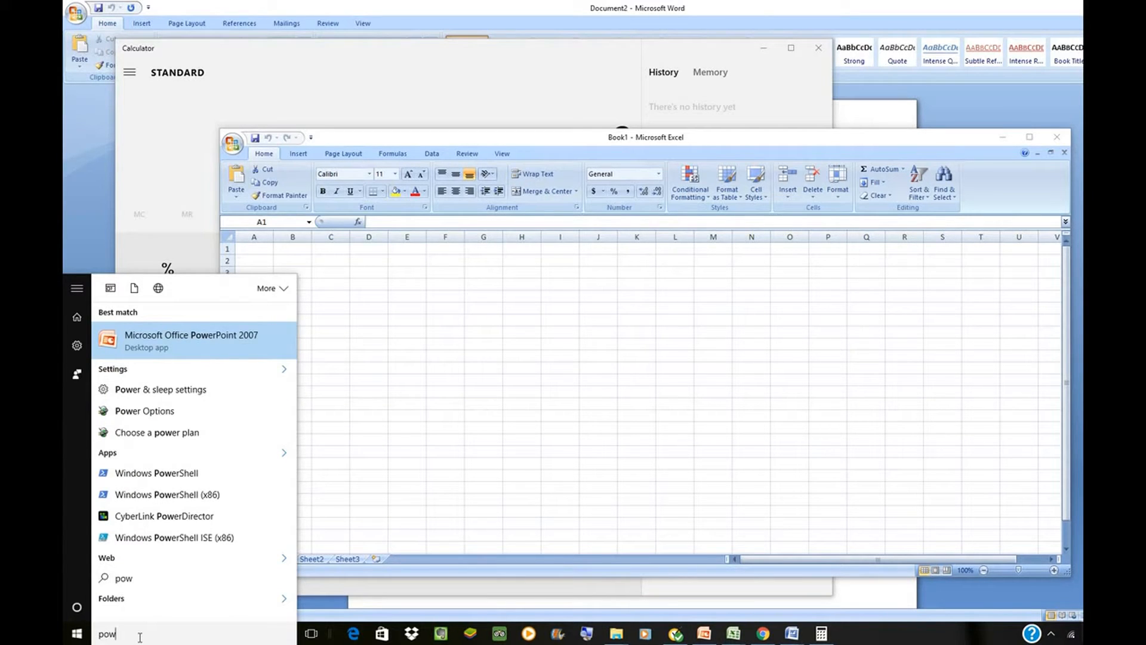
left_click(191, 340)
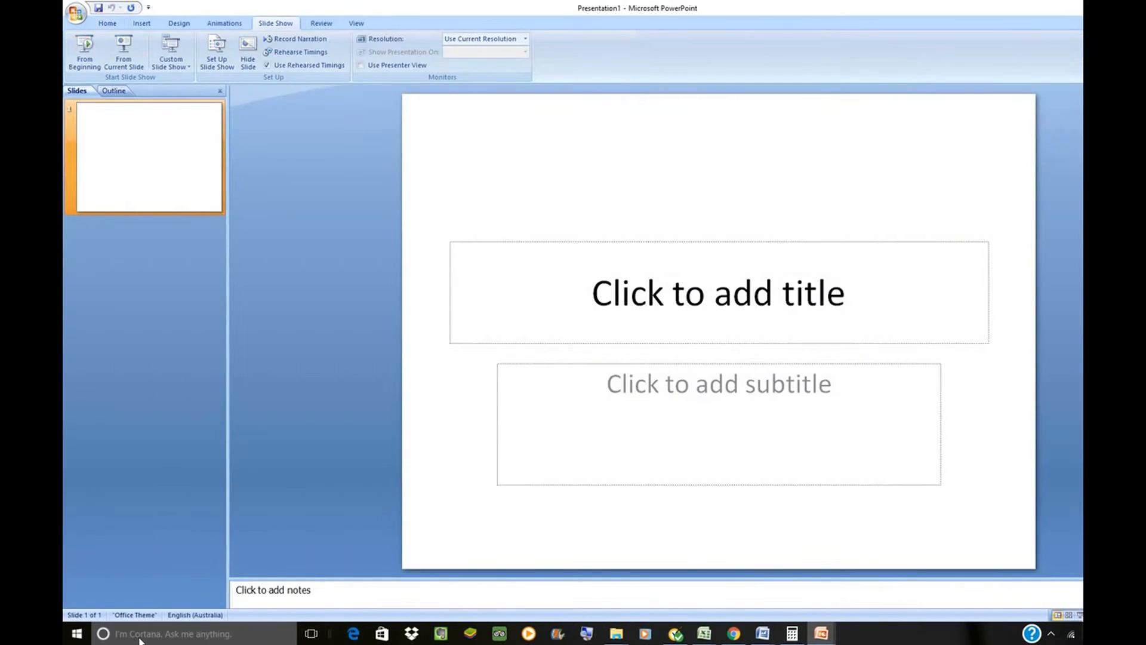
left_click(76, 632)
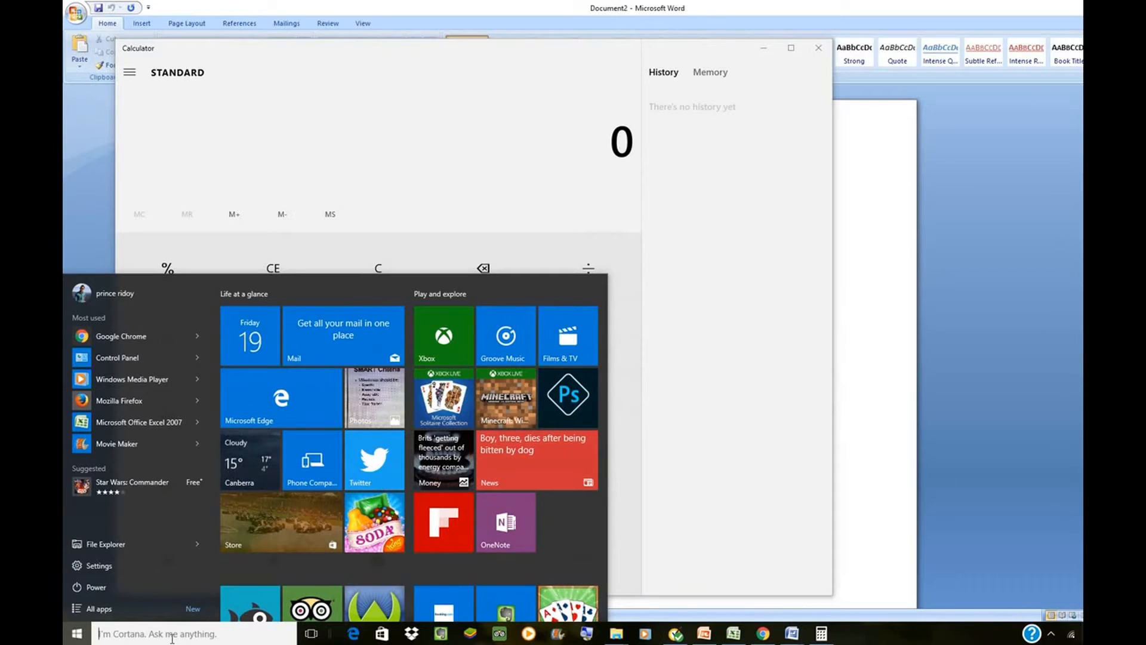
Step: Search 'exc' in Start and launch Microsoft Office Excel 2007 with a blank workbook
type("exc")
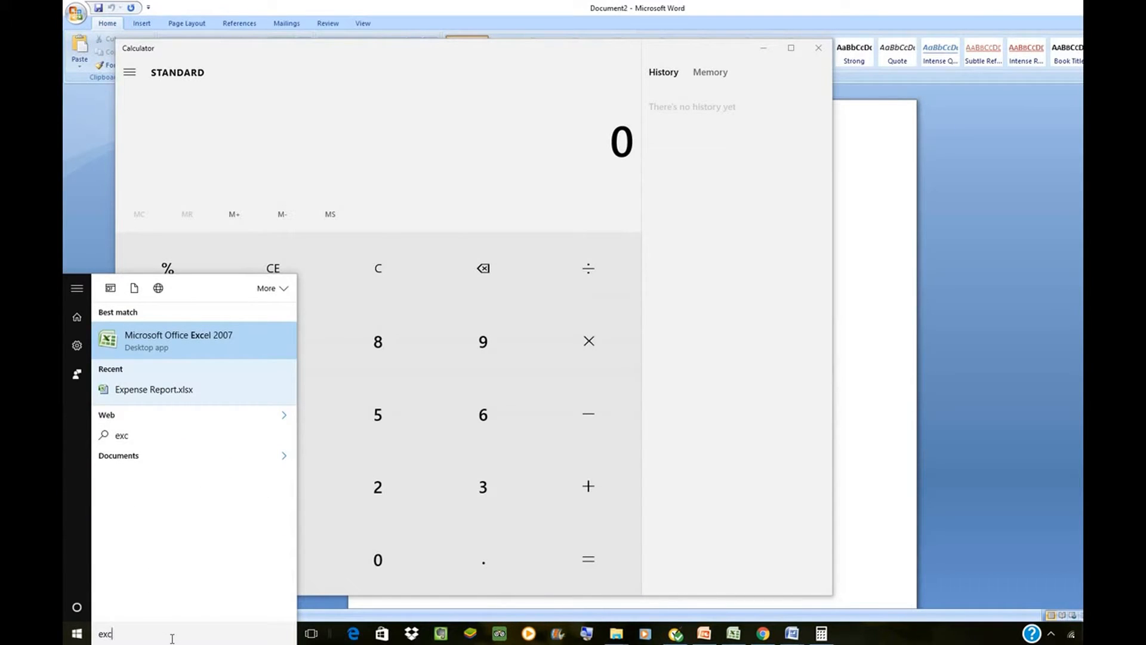
mouse_move(155, 347)
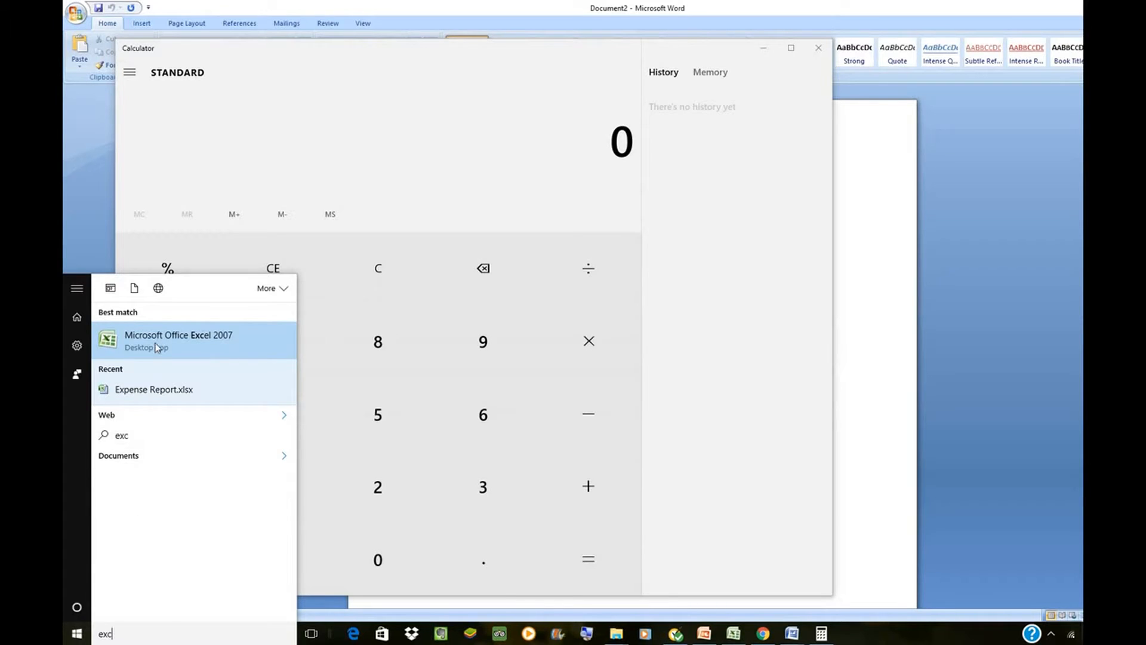
left_click(179, 340)
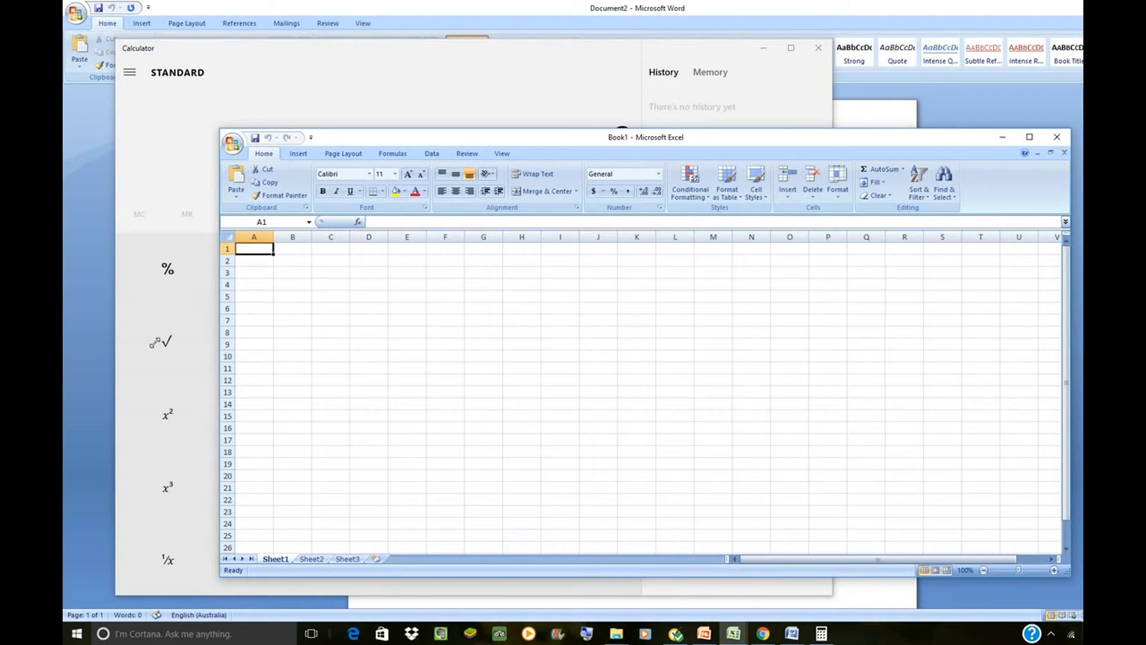
left_click(820, 633)
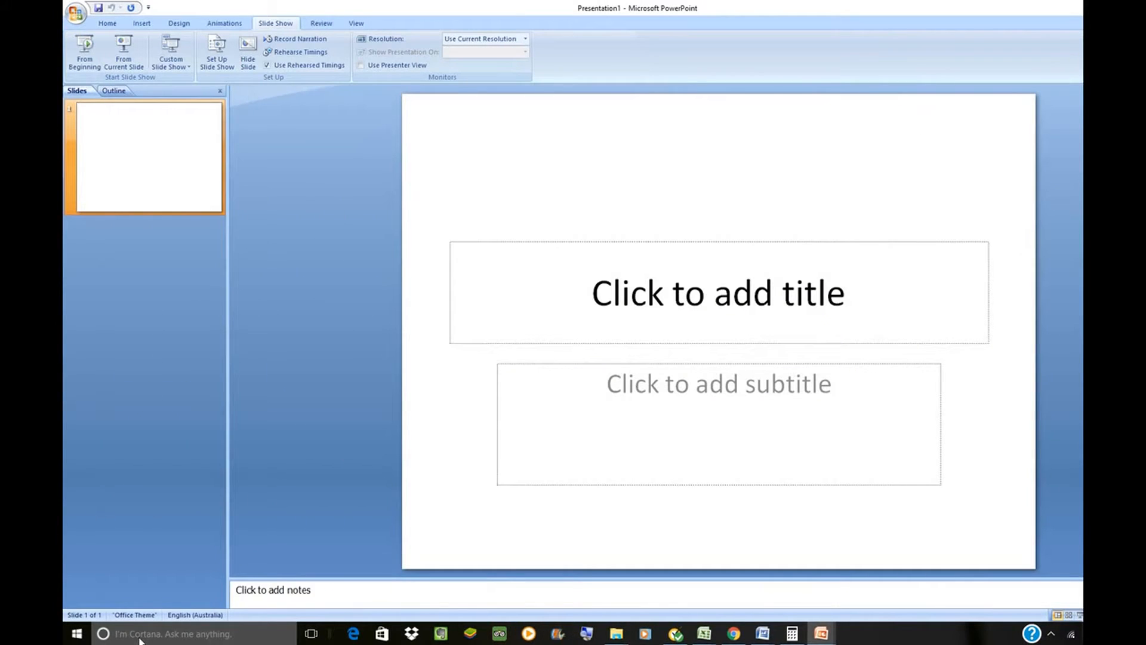